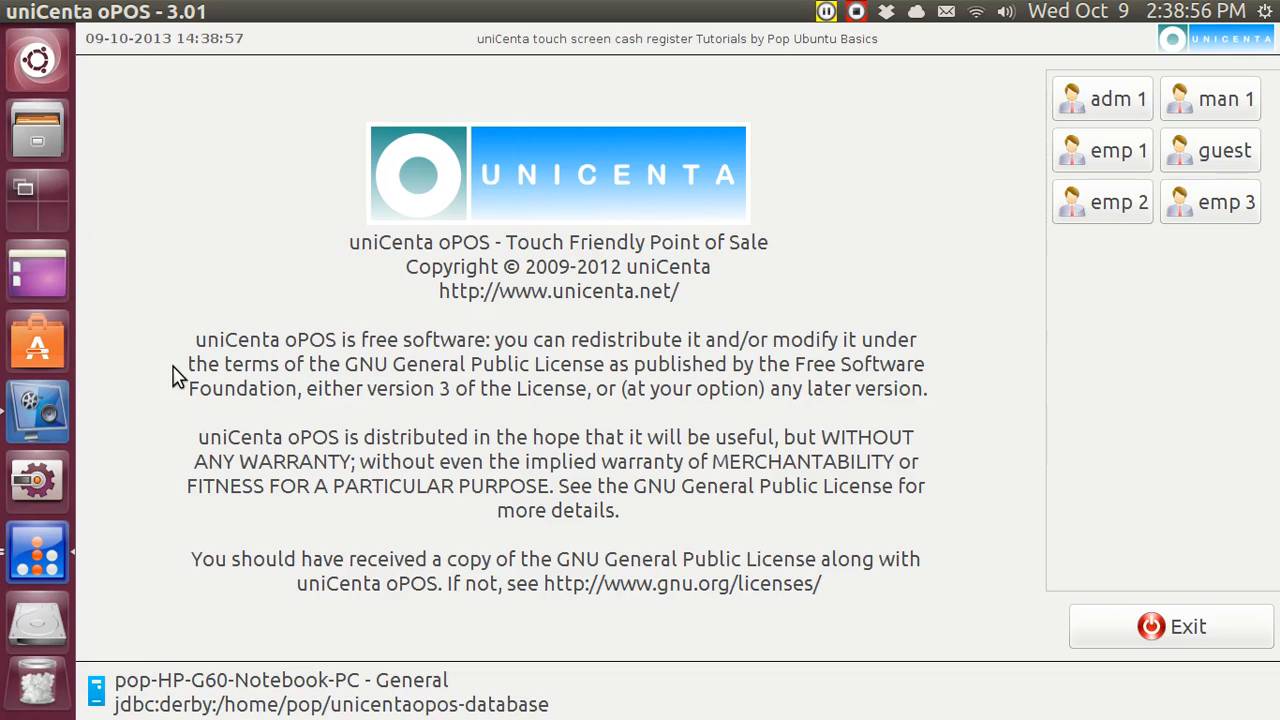
pyautogui.moveTo(1012, 112)
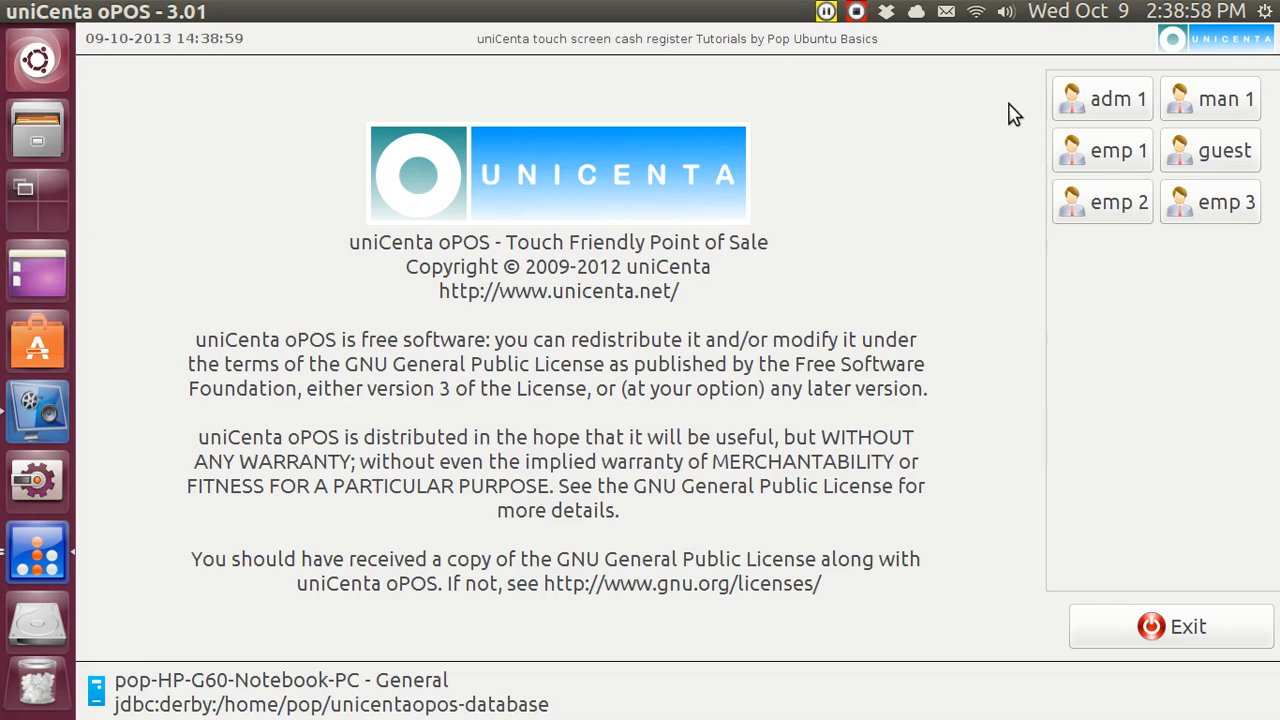
pyautogui.moveTo(1100, 108)
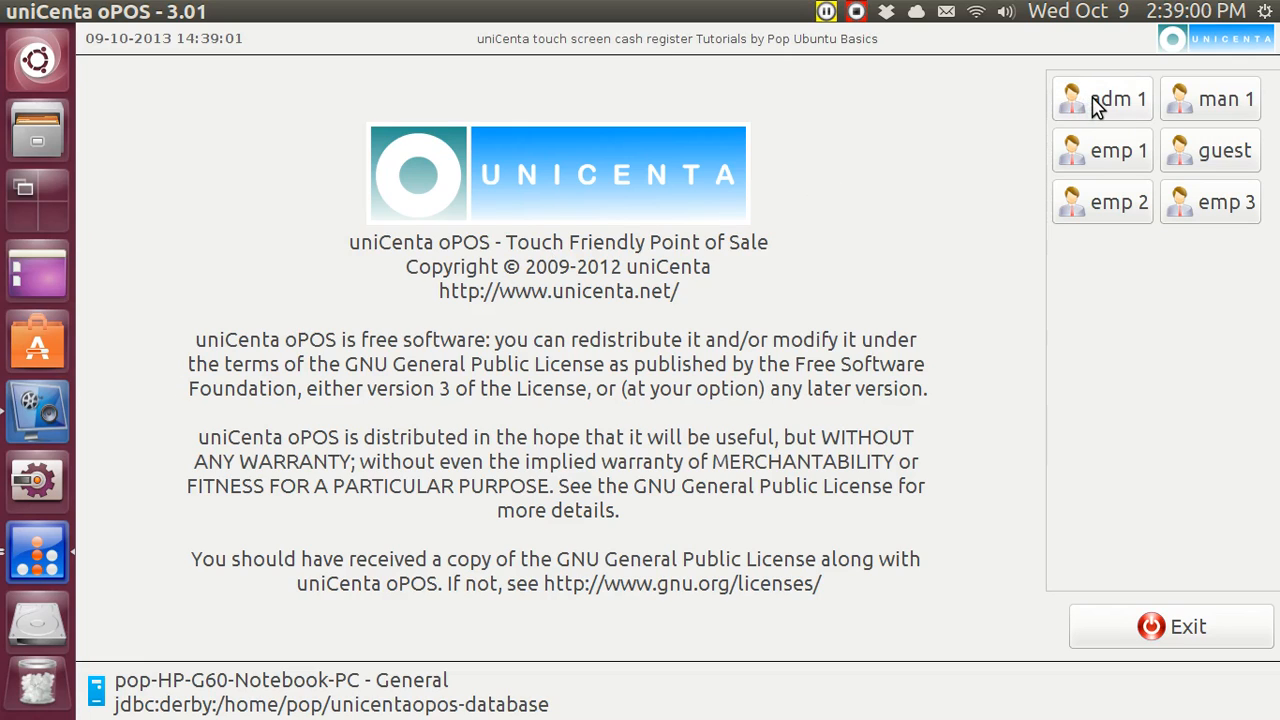
# - Log in as the admin user and show the order category's products
pyautogui.click(1102, 98)
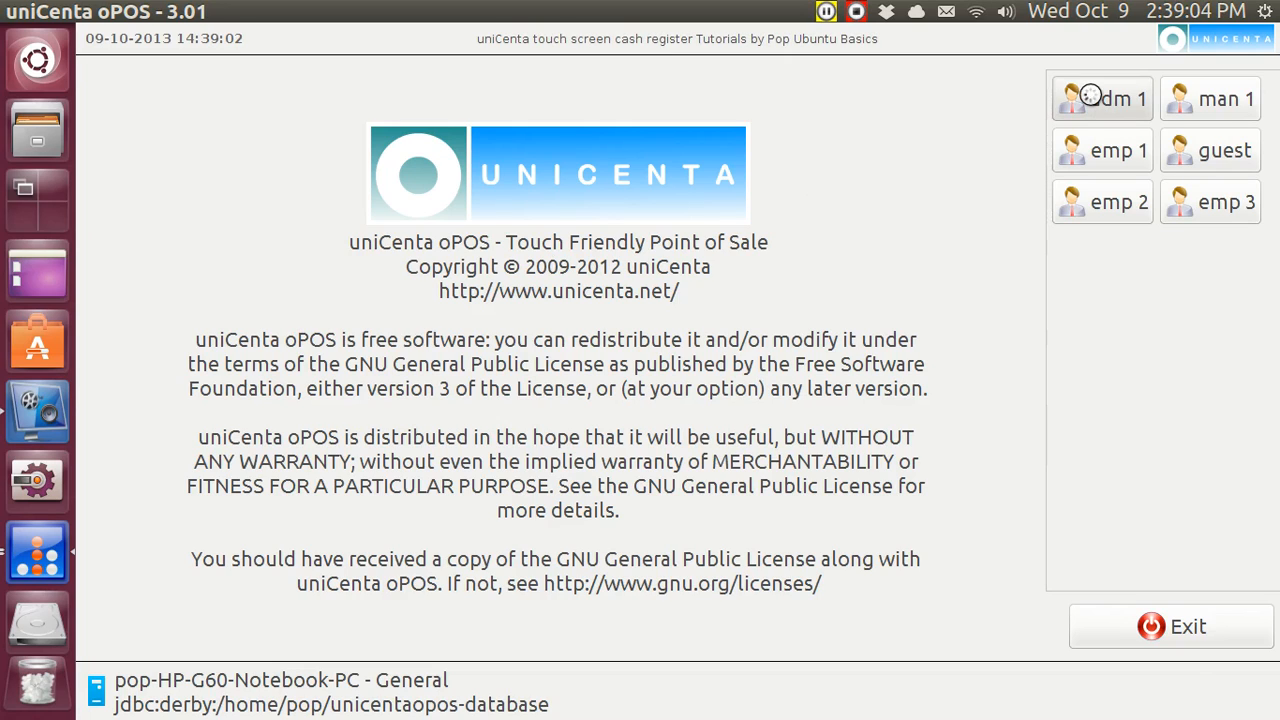
pyautogui.click(1102, 98)
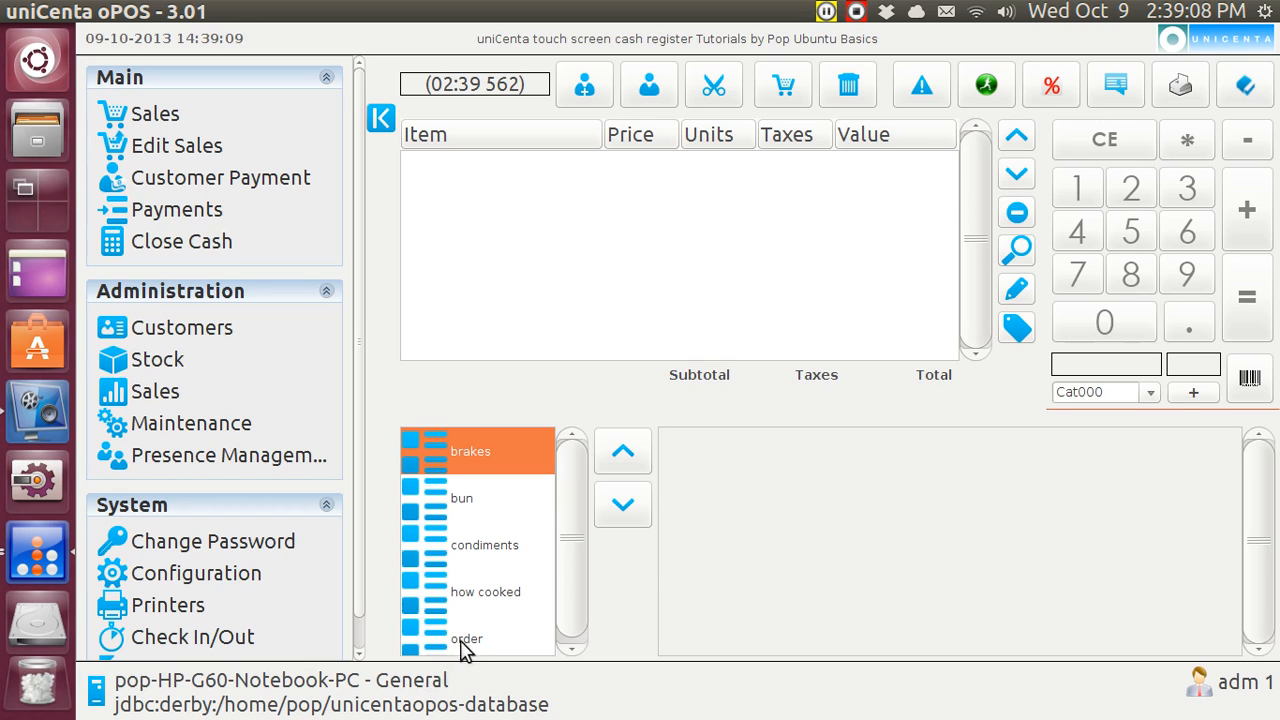
pyautogui.click(468, 638)
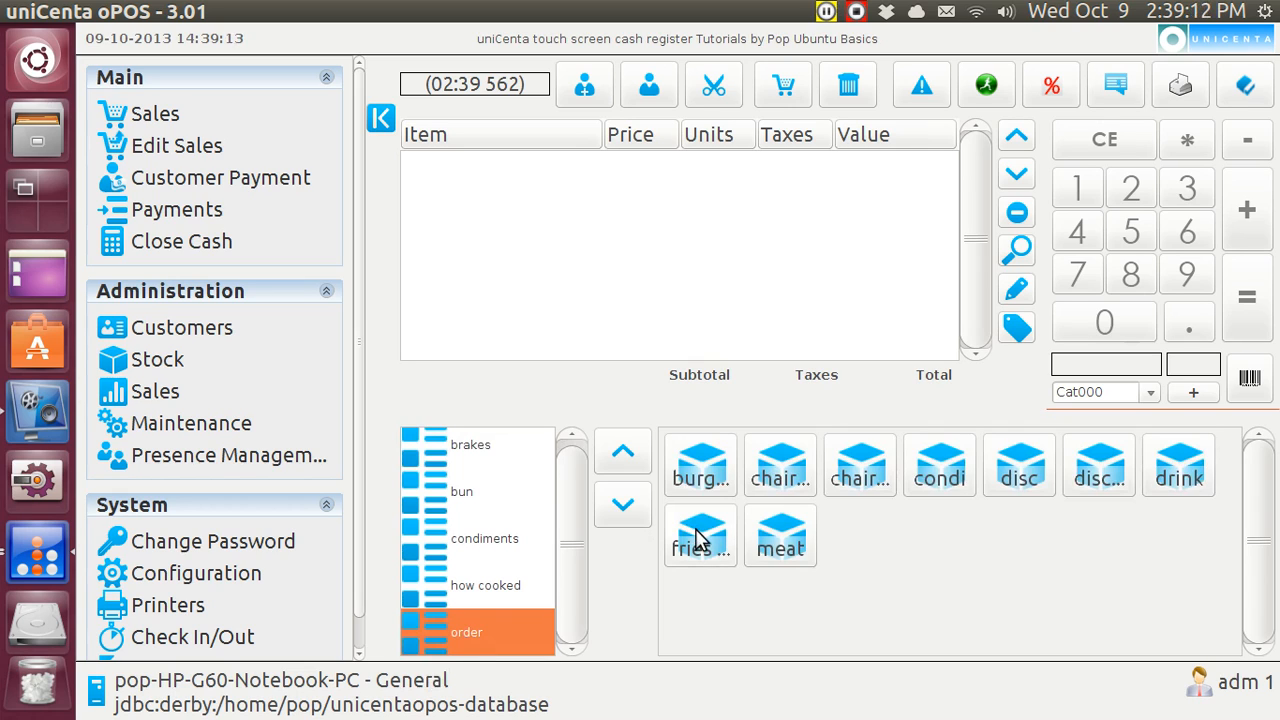
# - Add four large fries to the ticket and settle the $8.66 total in cash
pyautogui.click(700, 536)
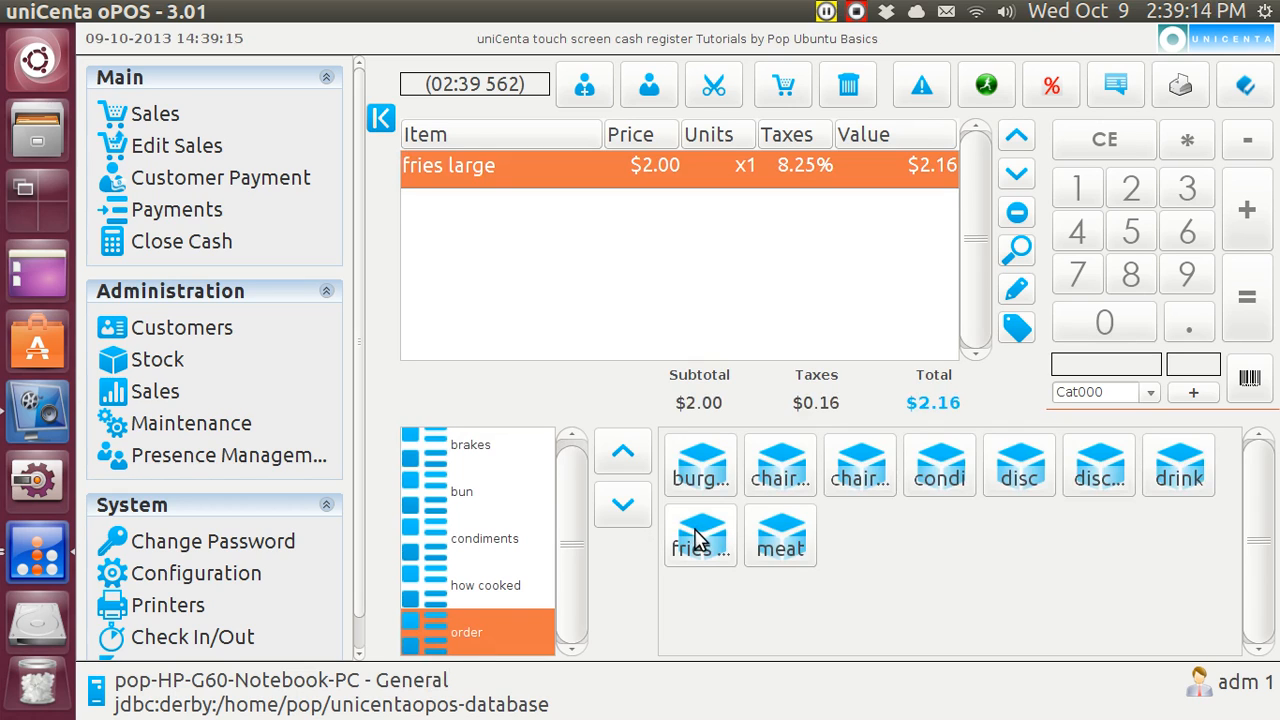
pyautogui.click(700, 536)
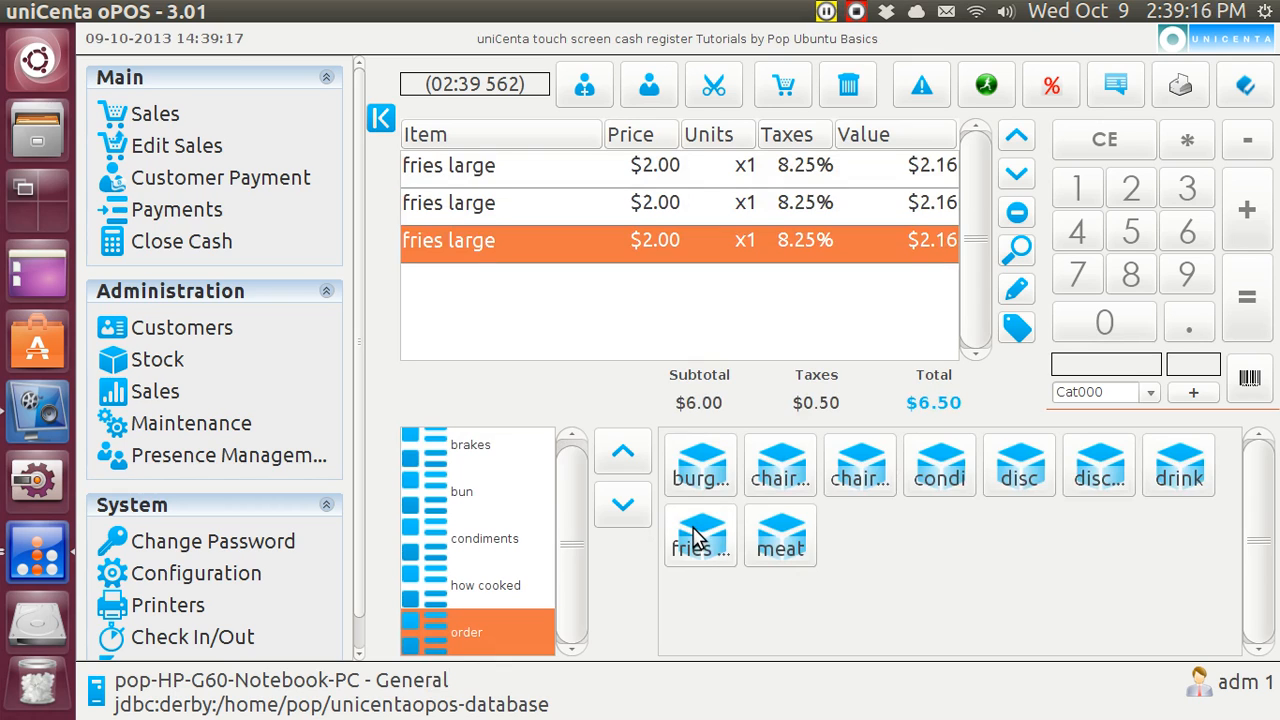
pyautogui.click(700, 536)
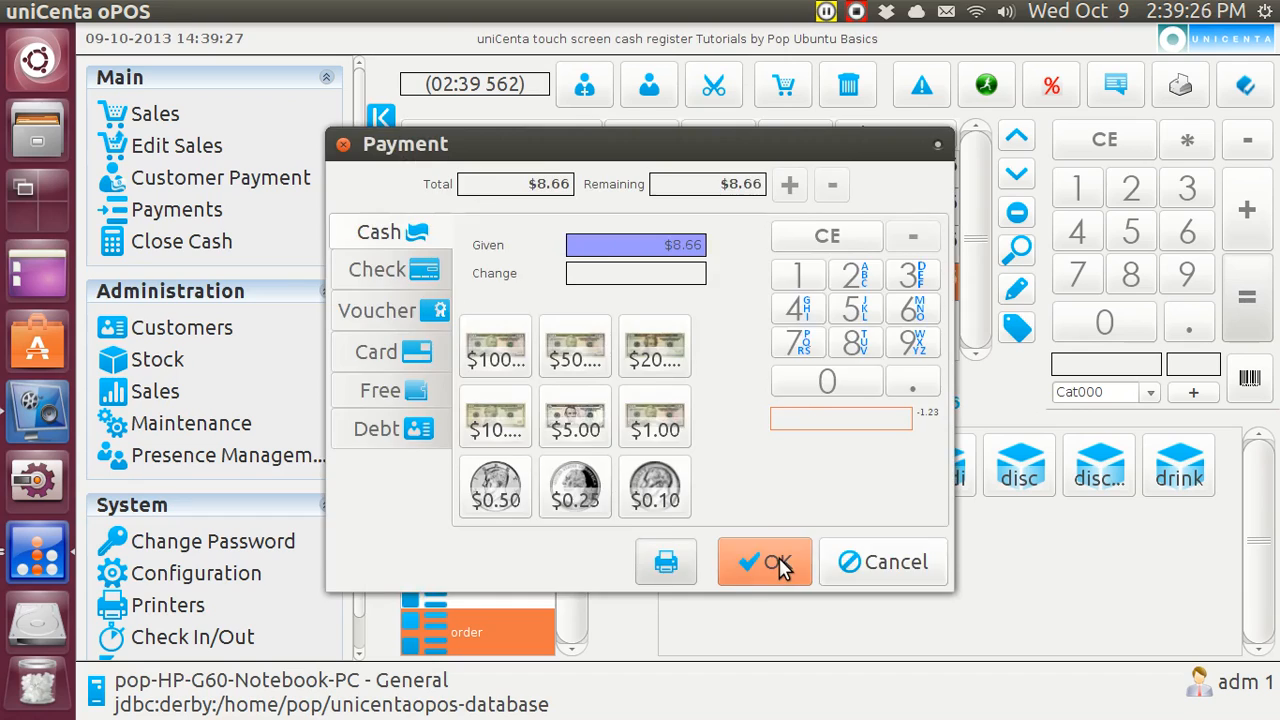
pyautogui.click(764, 560)
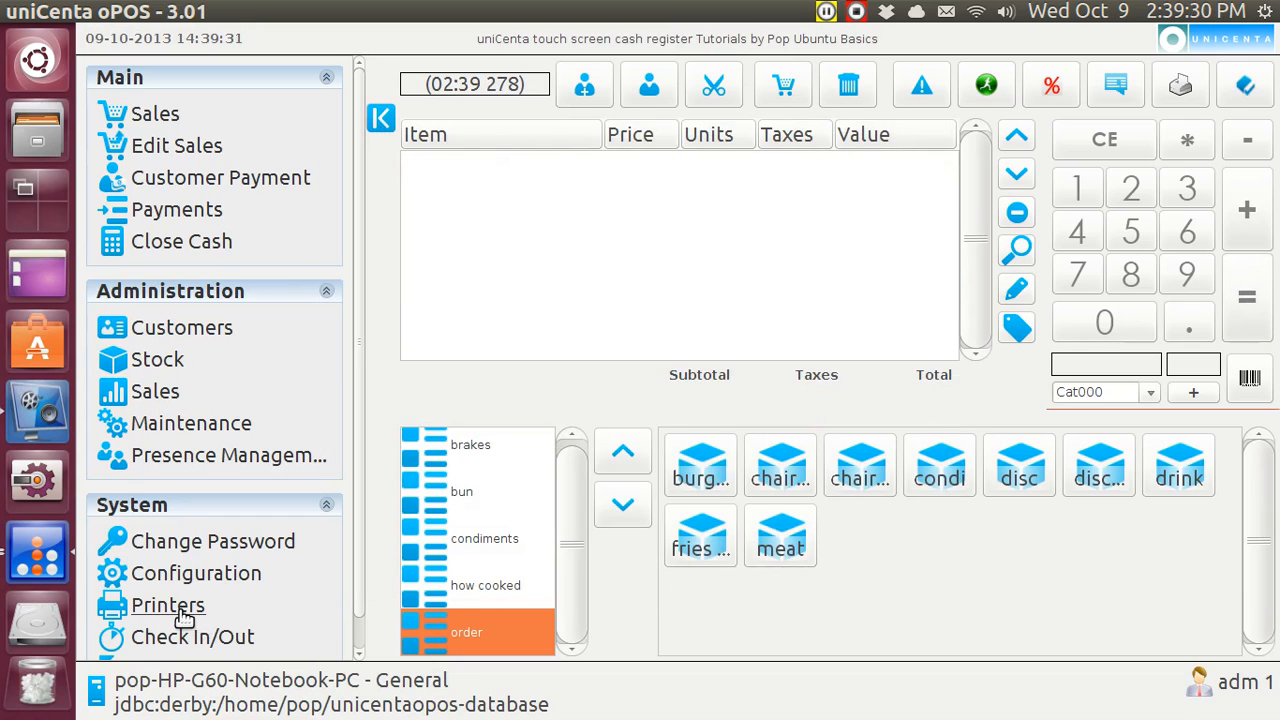
# - View the screen-printed receipt for the four large fries totalling $8.66
pyautogui.click(168, 604)
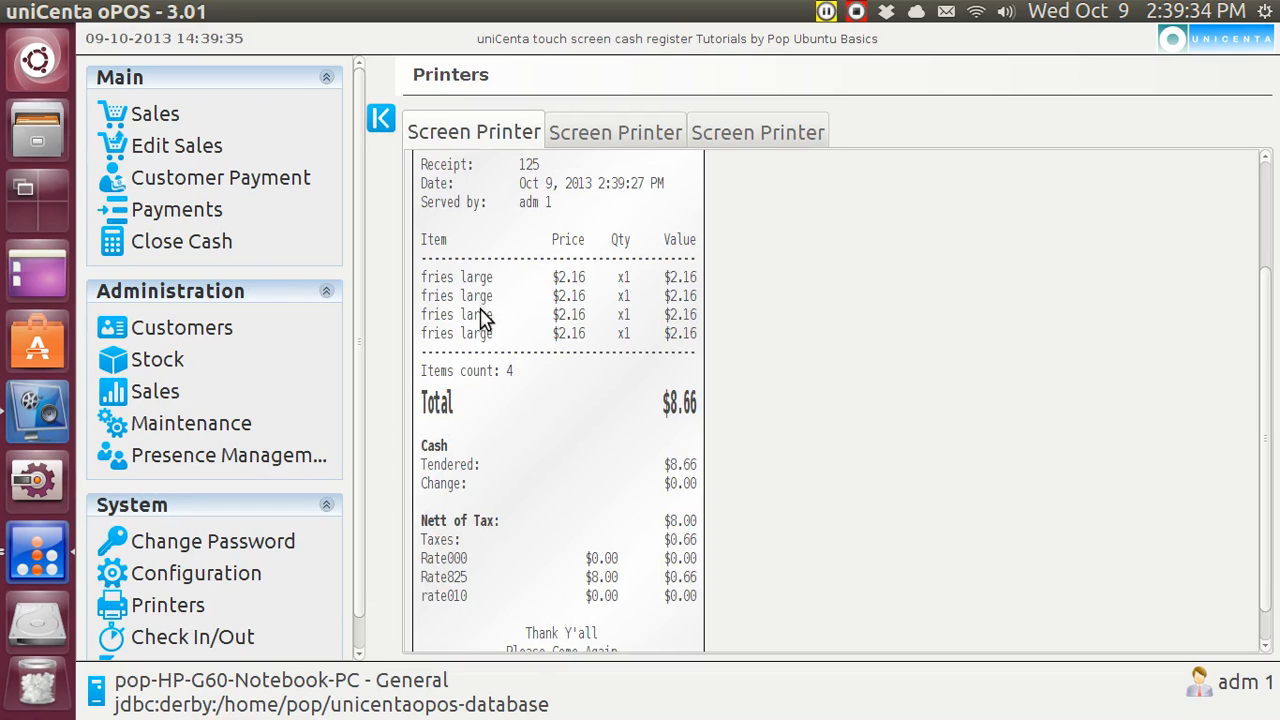
pyautogui.moveTo(484, 344)
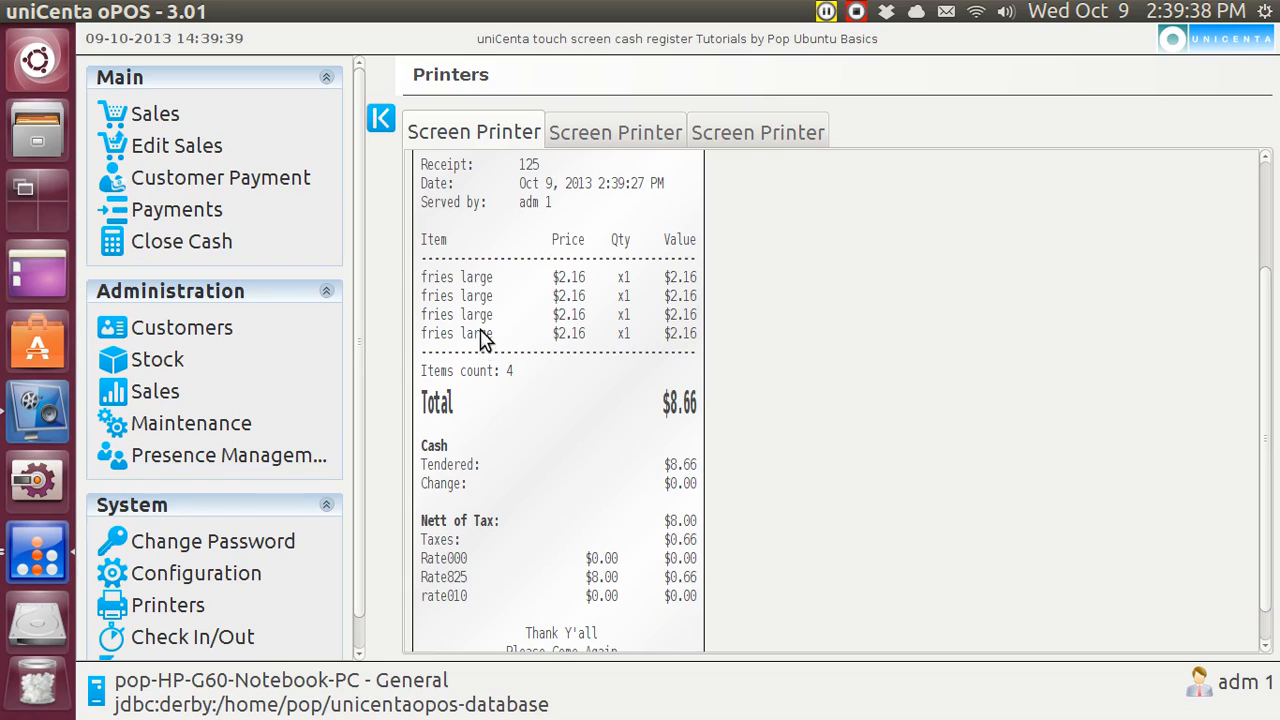
pyautogui.moveTo(436, 288)
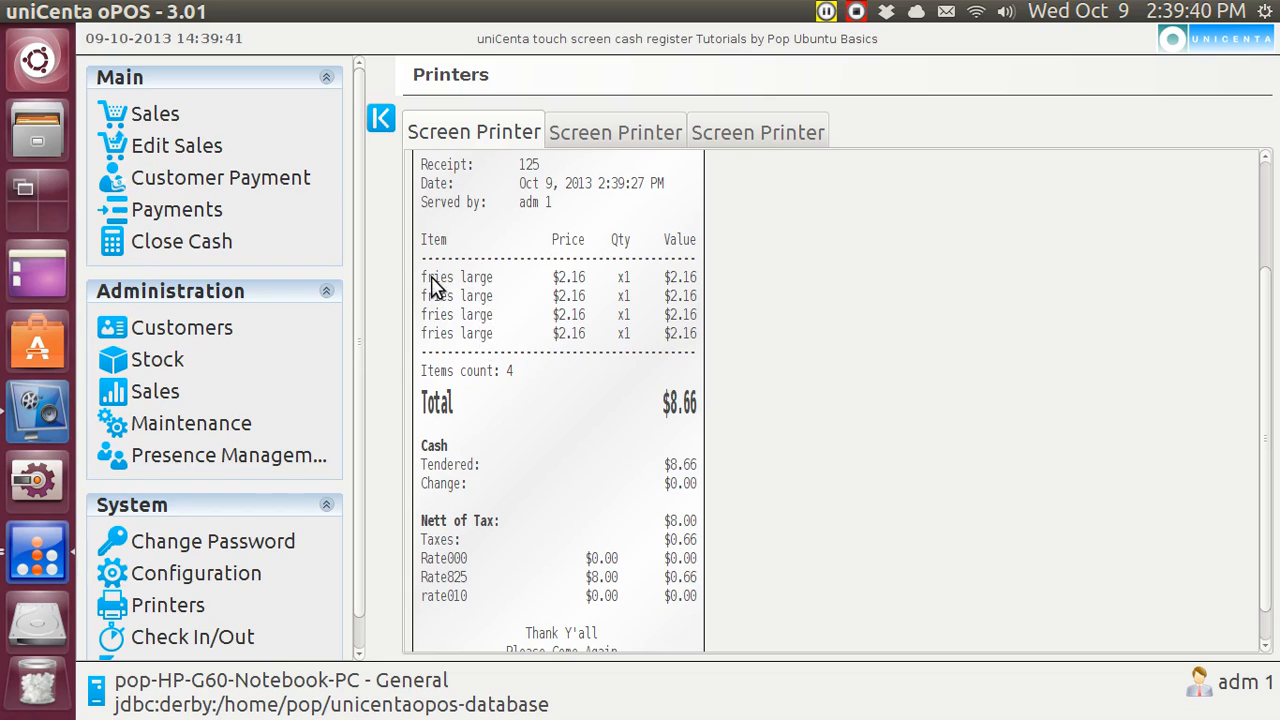
pyautogui.moveTo(558, 292)
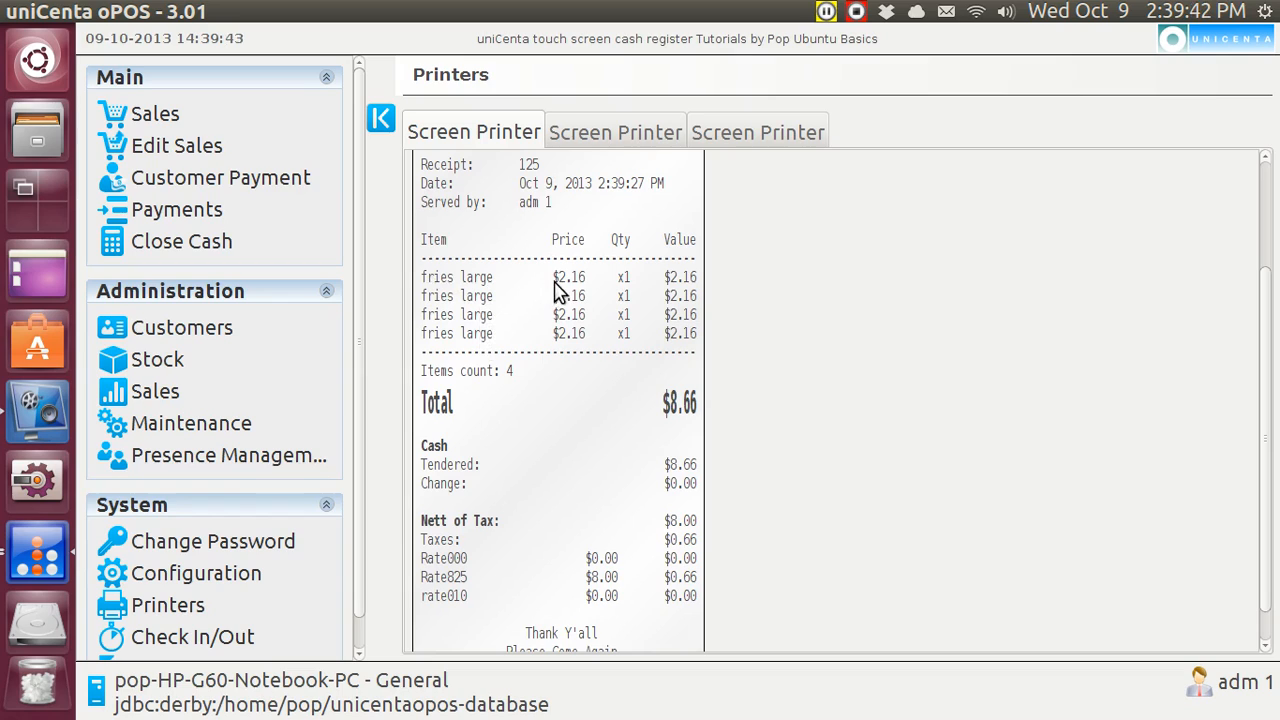
pyautogui.moveTo(624, 292)
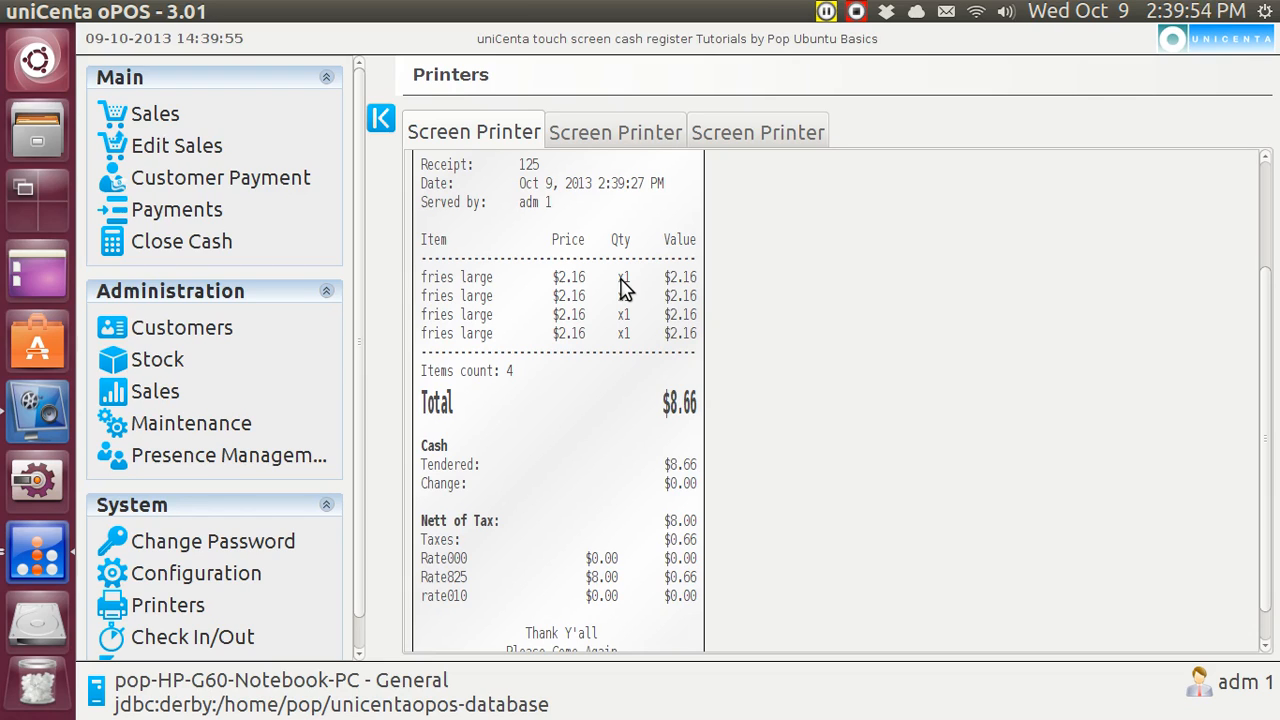
pyautogui.moveTo(396, 374)
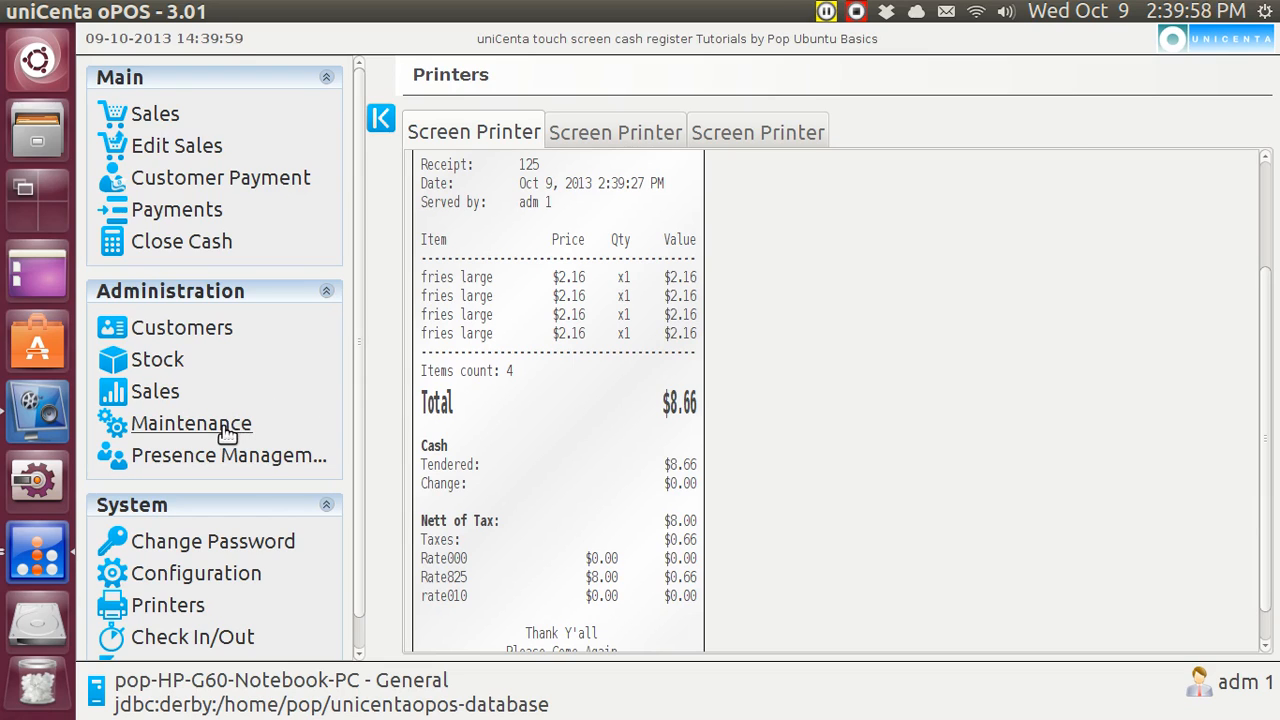
# - Open Maintenance > Resources with Menu.Root loaded and hide the side menu
pyautogui.click(192, 424)
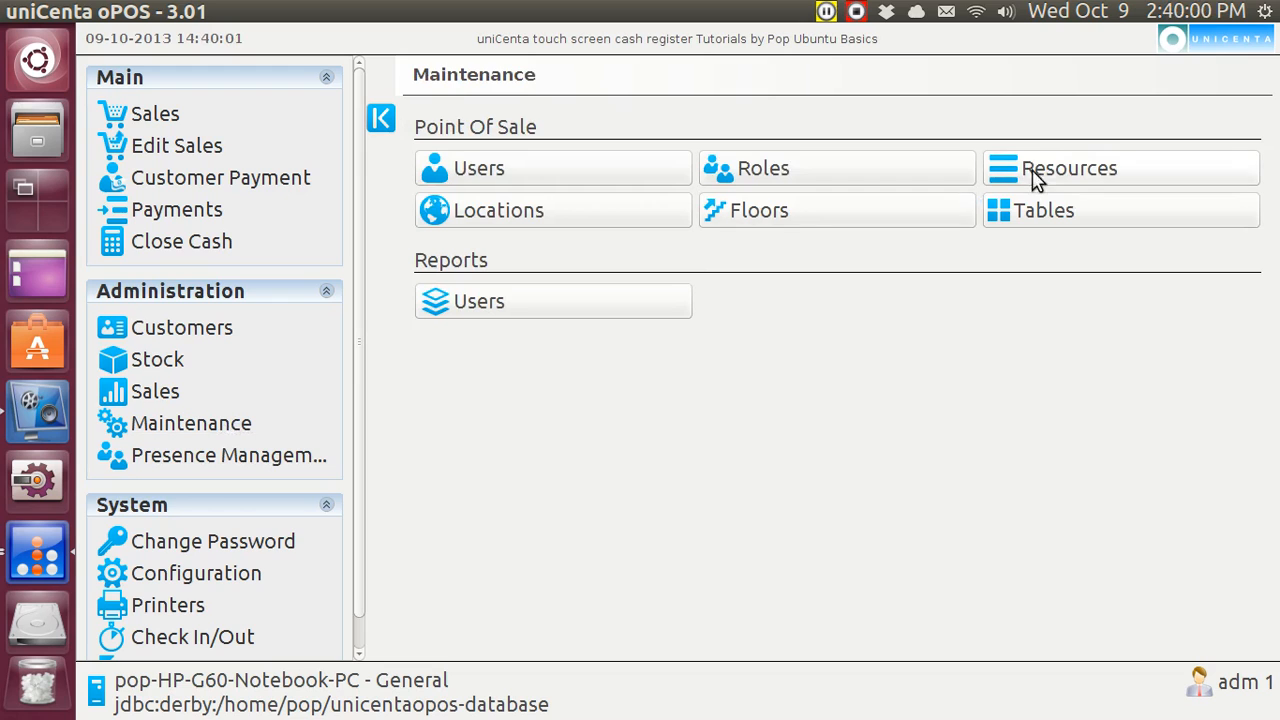
pyautogui.click(1068, 168)
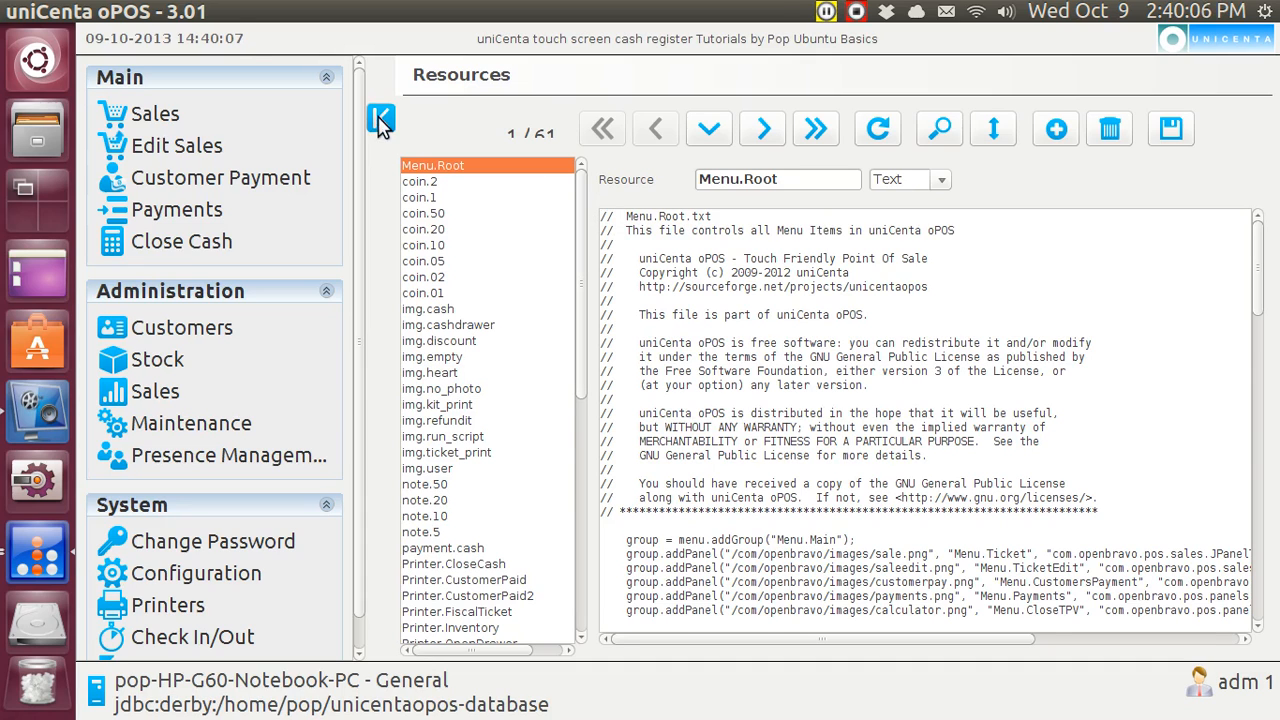
pyautogui.click(380, 118)
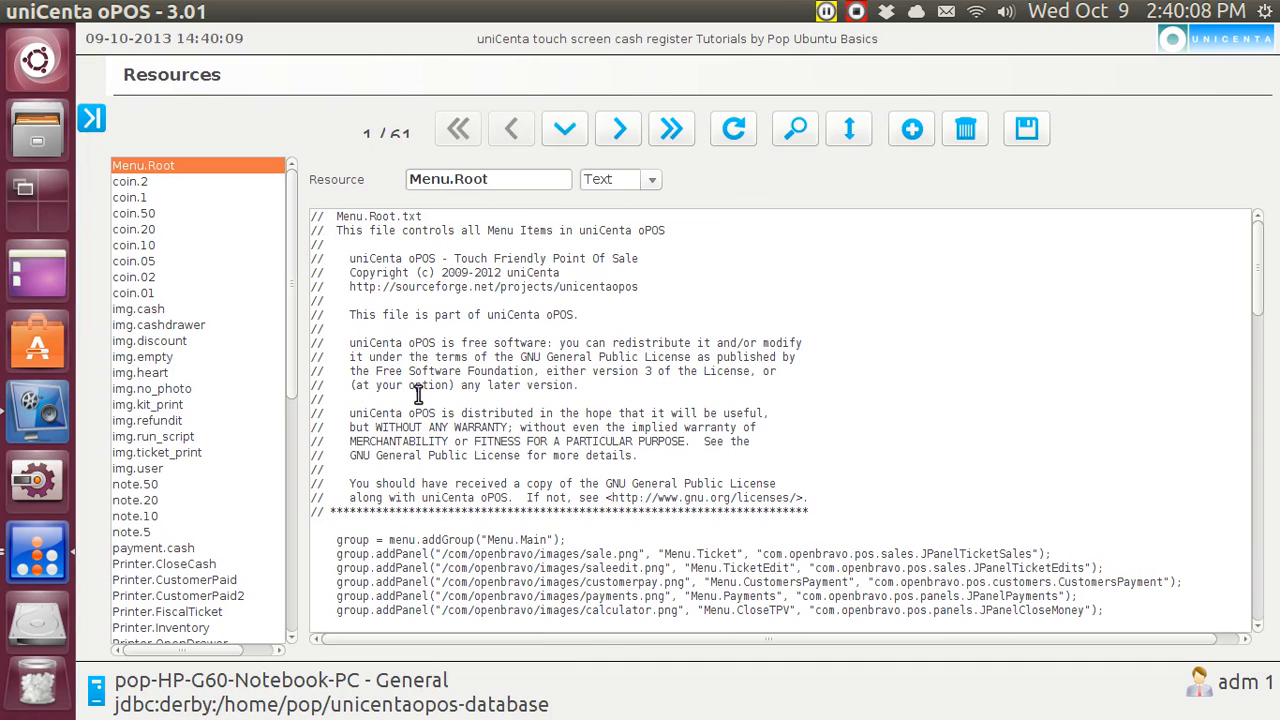
pyautogui.moveTo(296, 358)
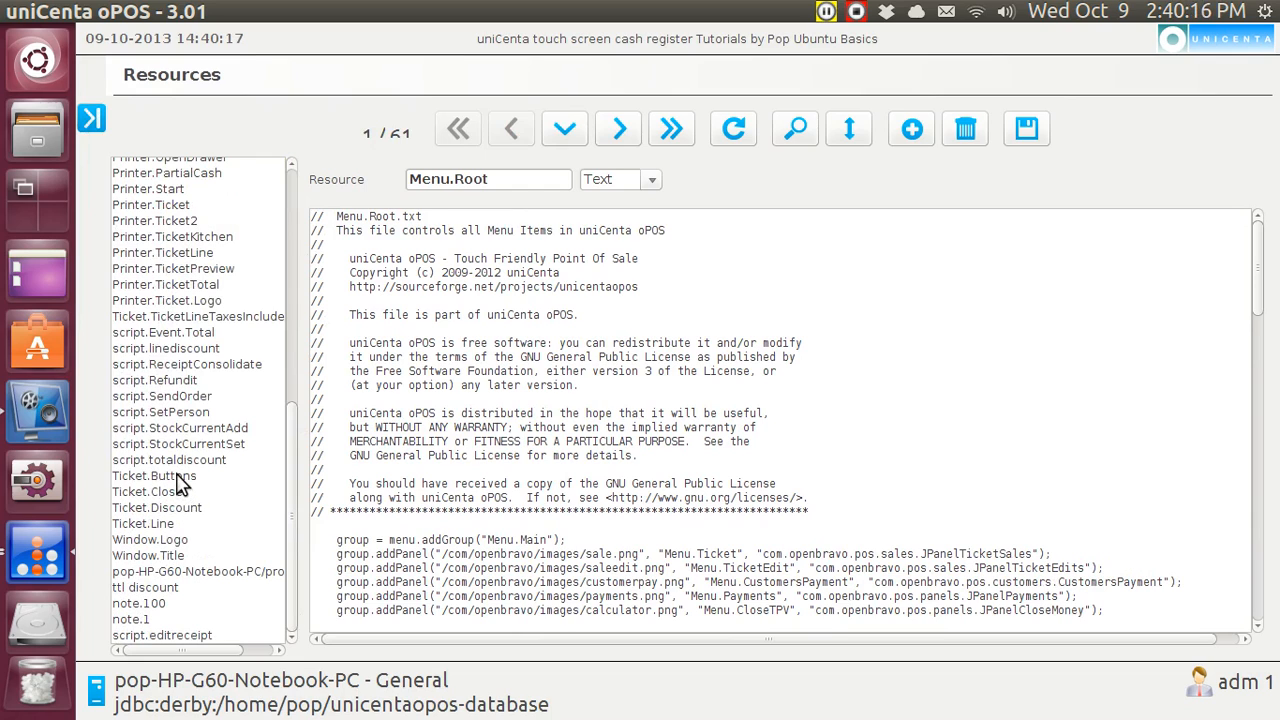
# - Load Ticket.Buttons and scroll to ADDITIONAL FEATURES showing the Consolidate Receipt event
pyautogui.click(152, 476)
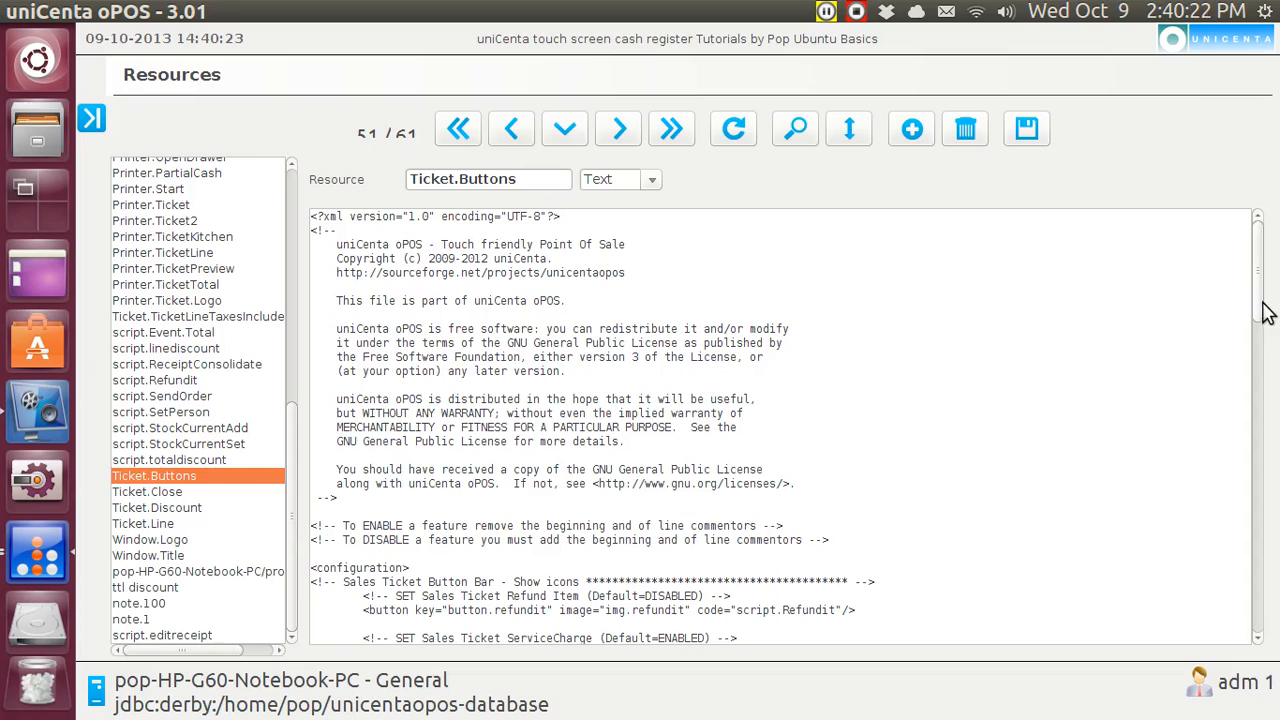
pyautogui.scroll(-3)
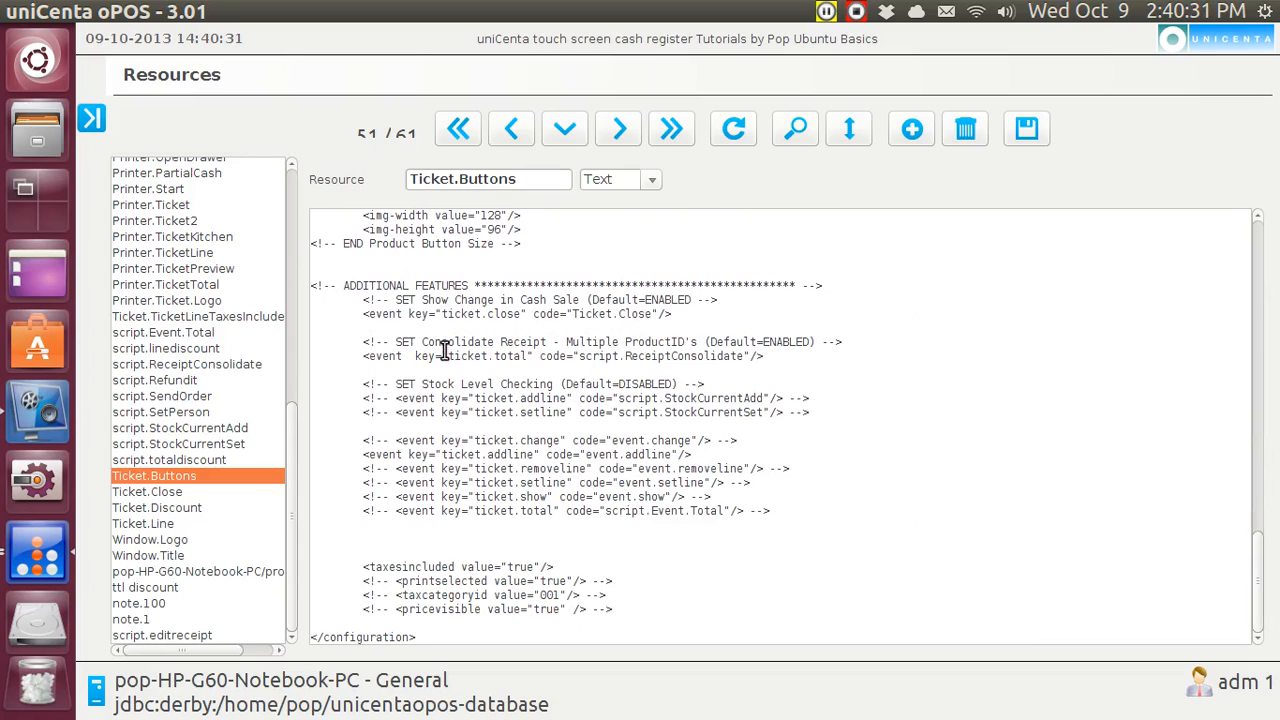
pyautogui.moveTo(400, 356)
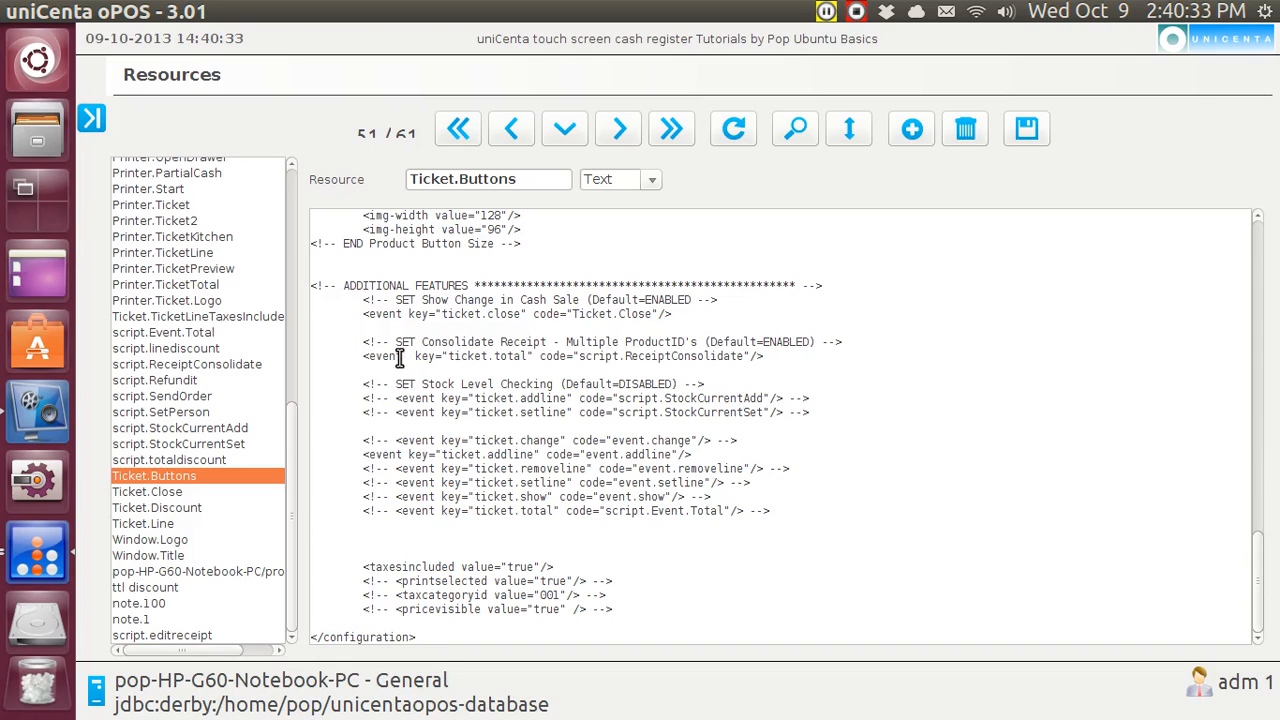
pyautogui.moveTo(400, 356)
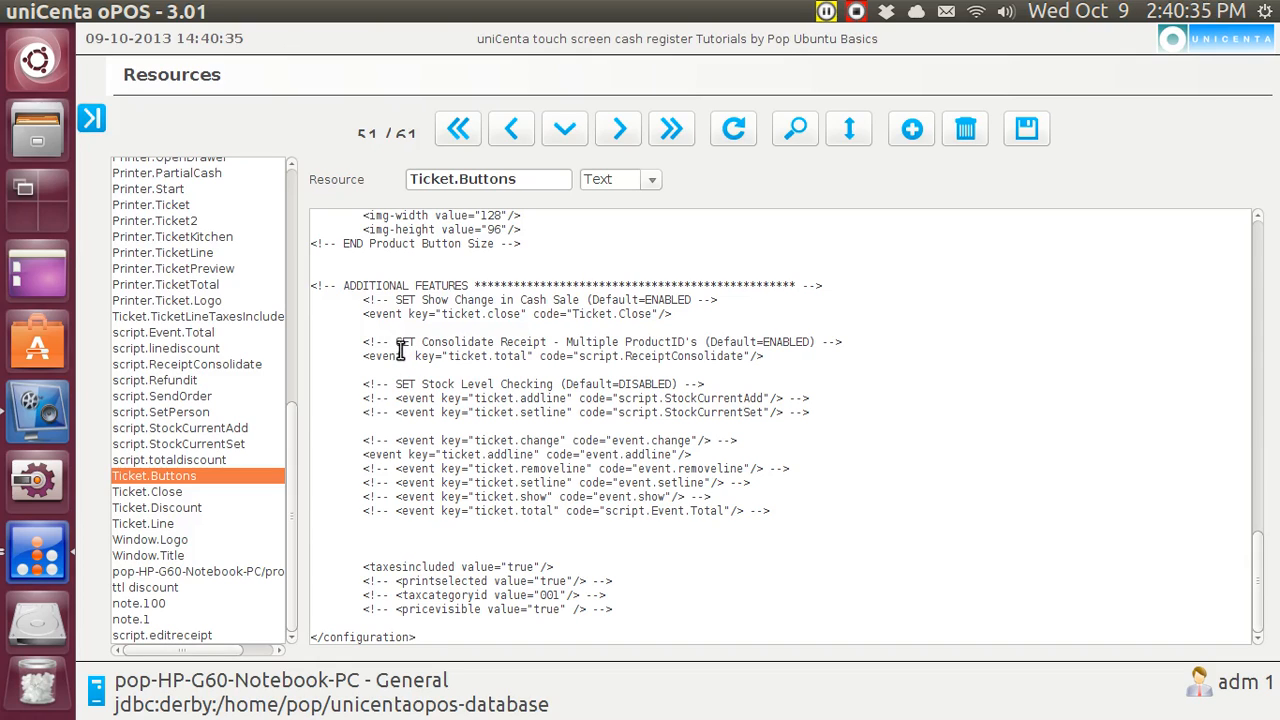
pyautogui.moveTo(520, 360)
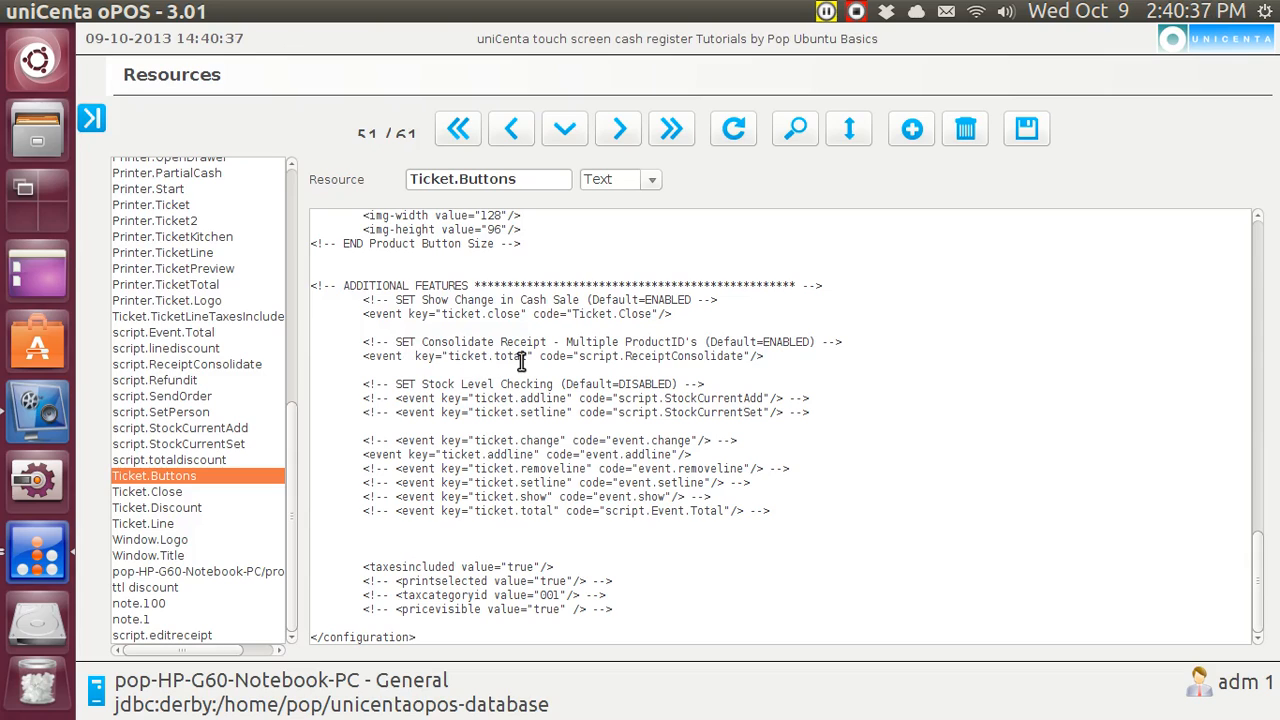
pyautogui.moveTo(560, 358)
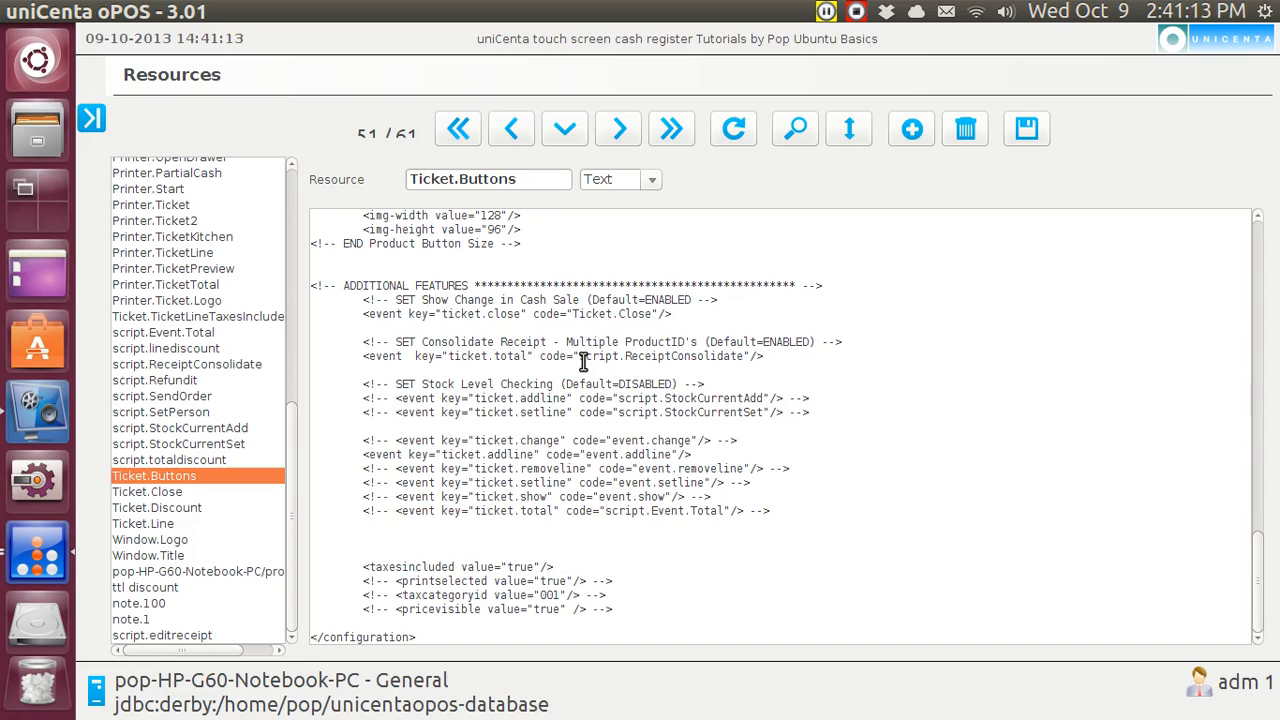
pyautogui.moveTo(224, 376)
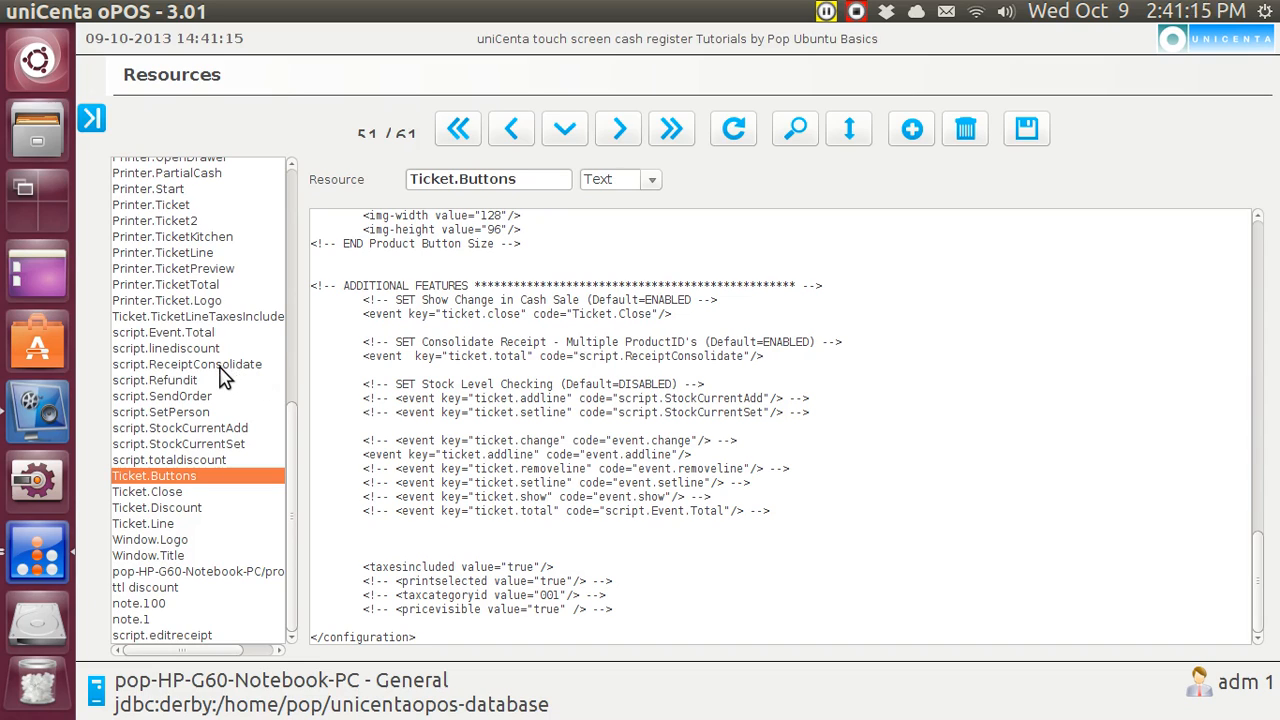
pyautogui.moveTo(352, 376)
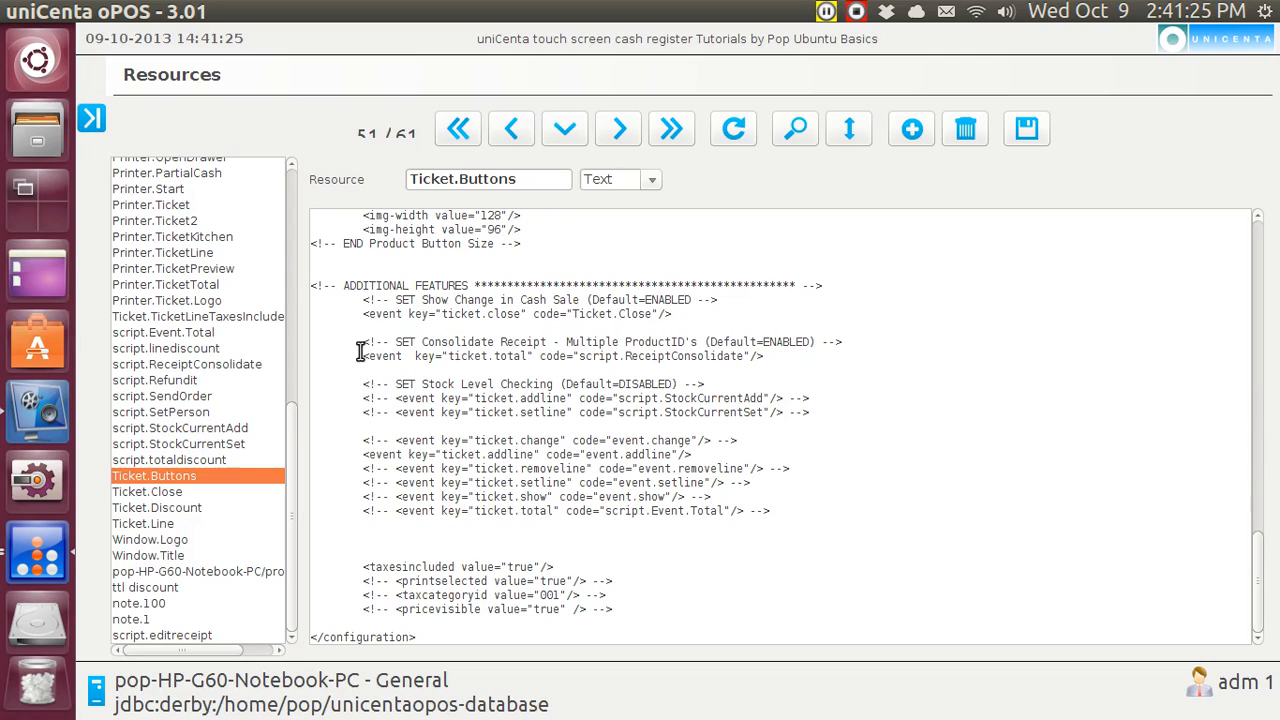
# - Return to Sales and ring up three large fries totalling $6.50 on a new ticket
pyautogui.click(90, 118)
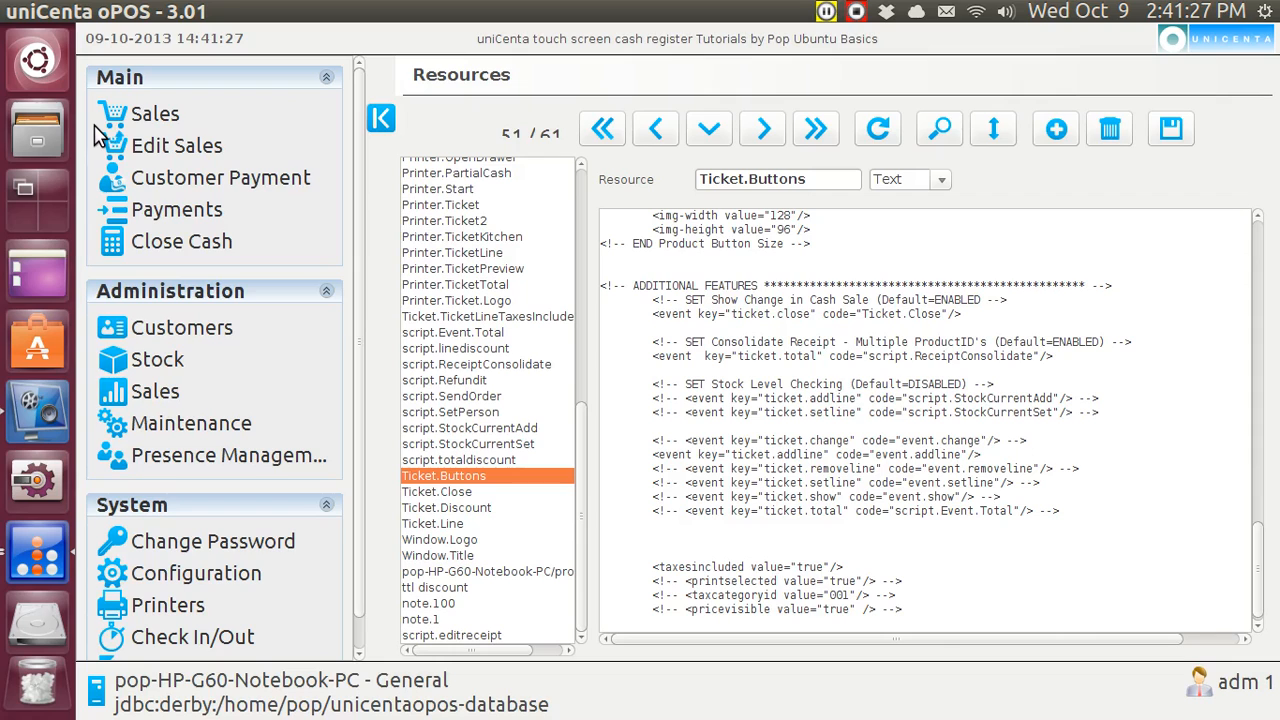
pyautogui.click(156, 112)
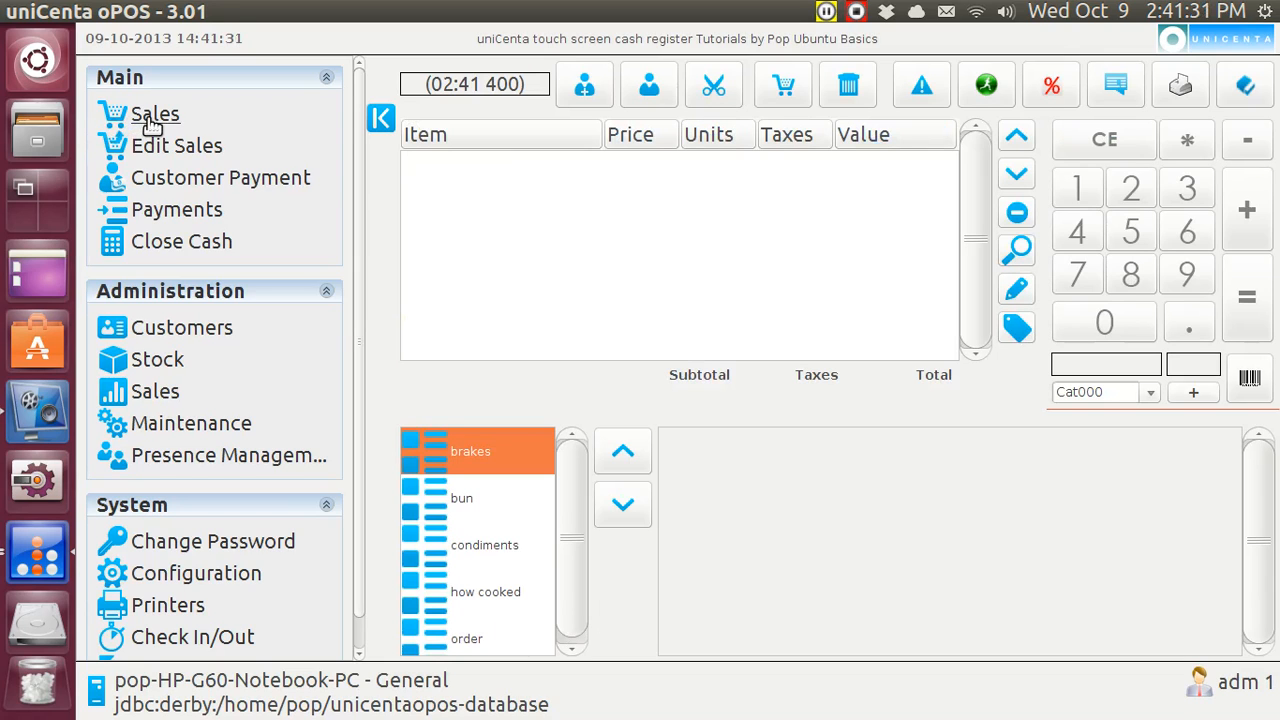
pyautogui.moveTo(276, 456)
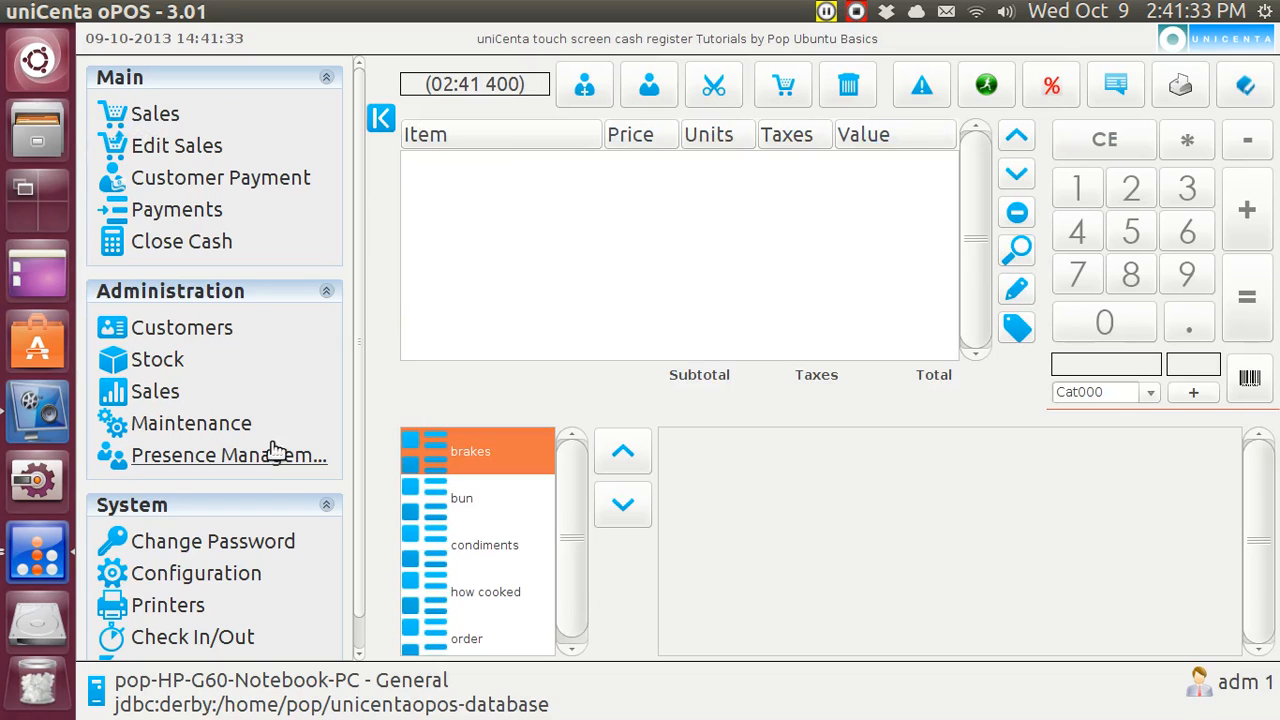
pyautogui.click(468, 638)
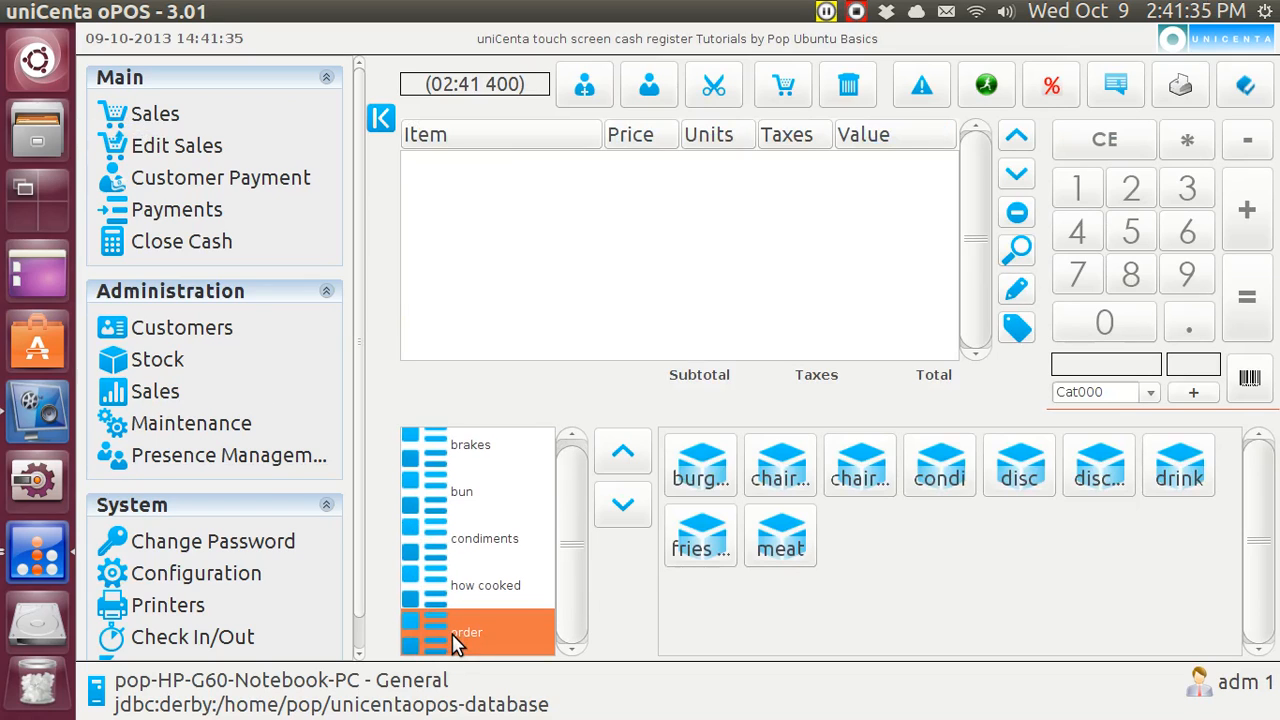
pyautogui.moveTo(700, 548)
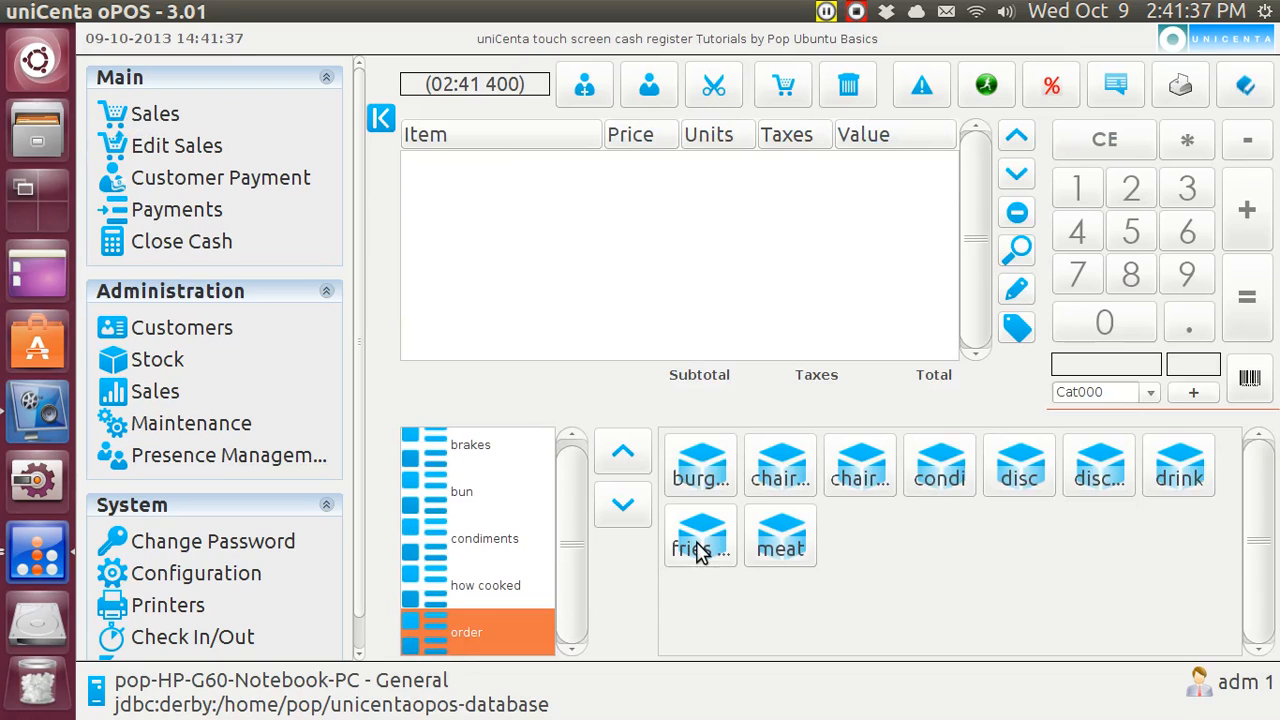
pyautogui.click(700, 536)
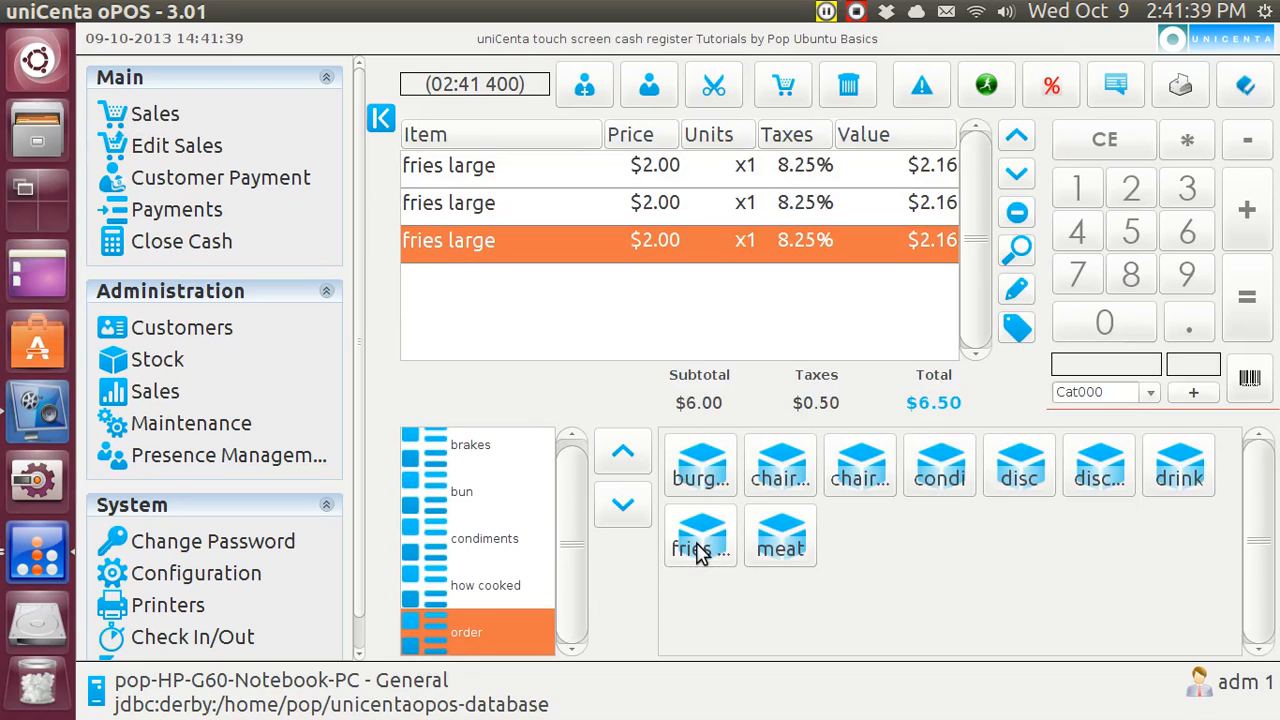
pyautogui.moveTo(1248, 288)
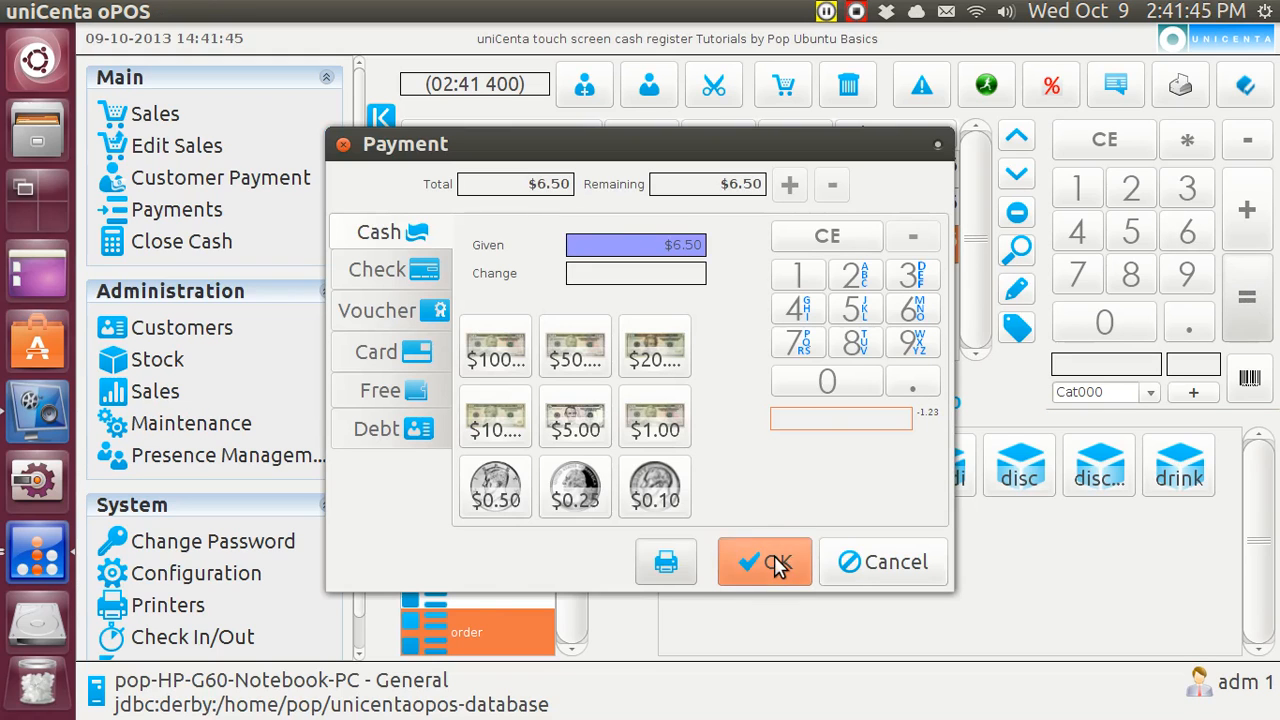
# - Confirm the $6.50 cash payment and view its receipt listing three large fries
pyautogui.click(764, 560)
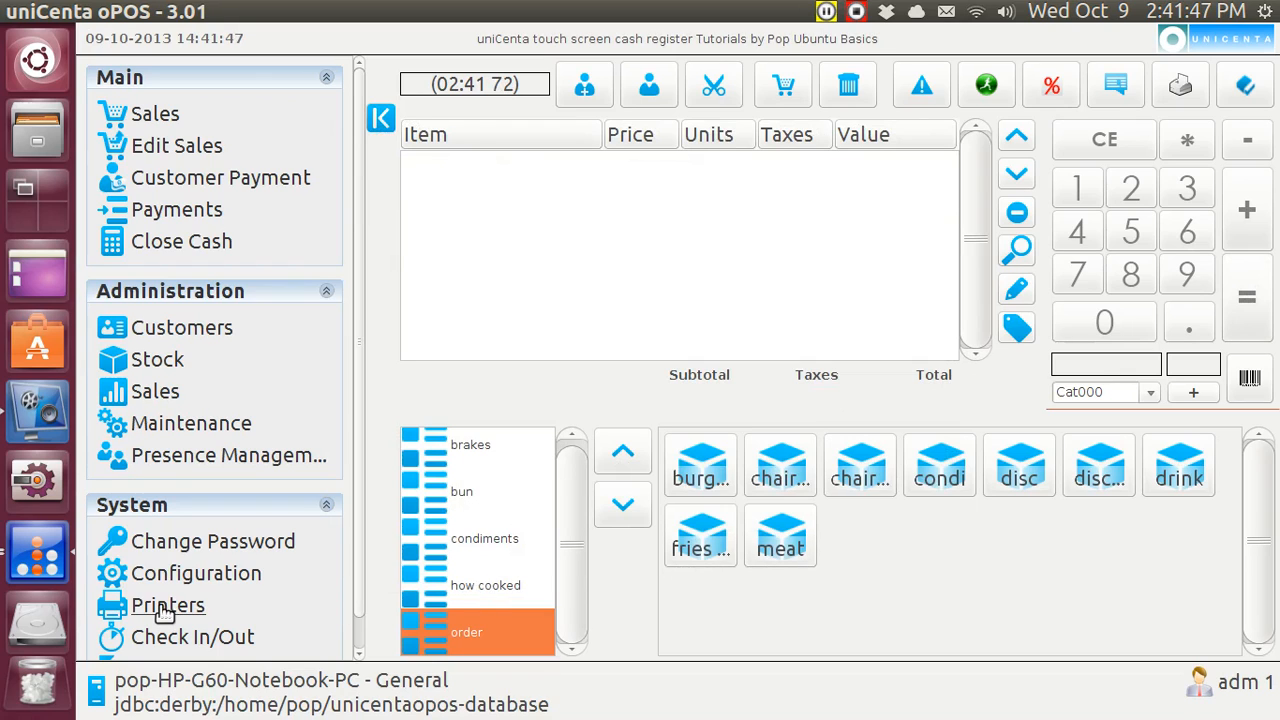
pyautogui.click(168, 604)
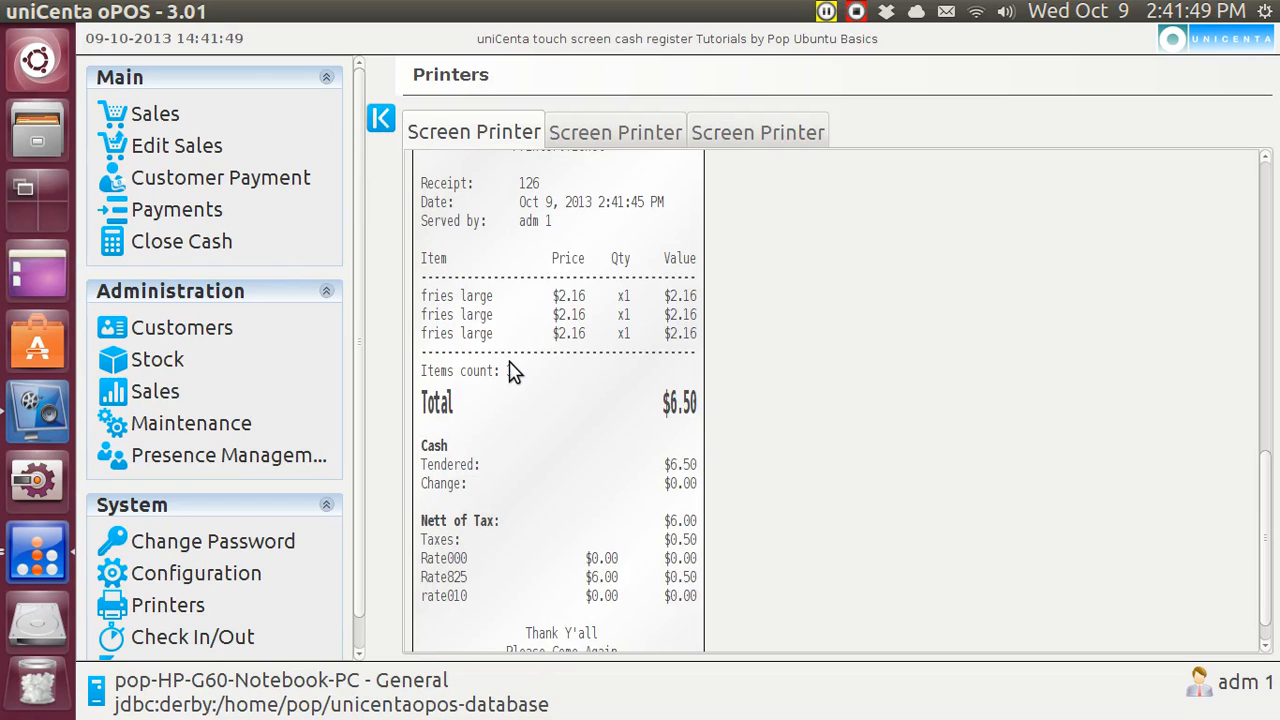